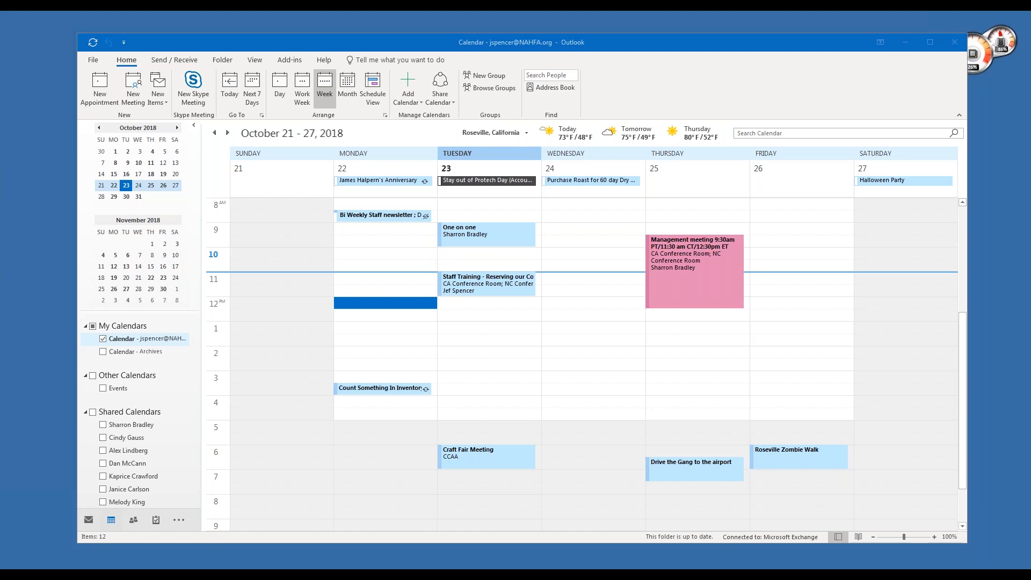
{"action": "mouse_move", "coordinate": [630, 52]}
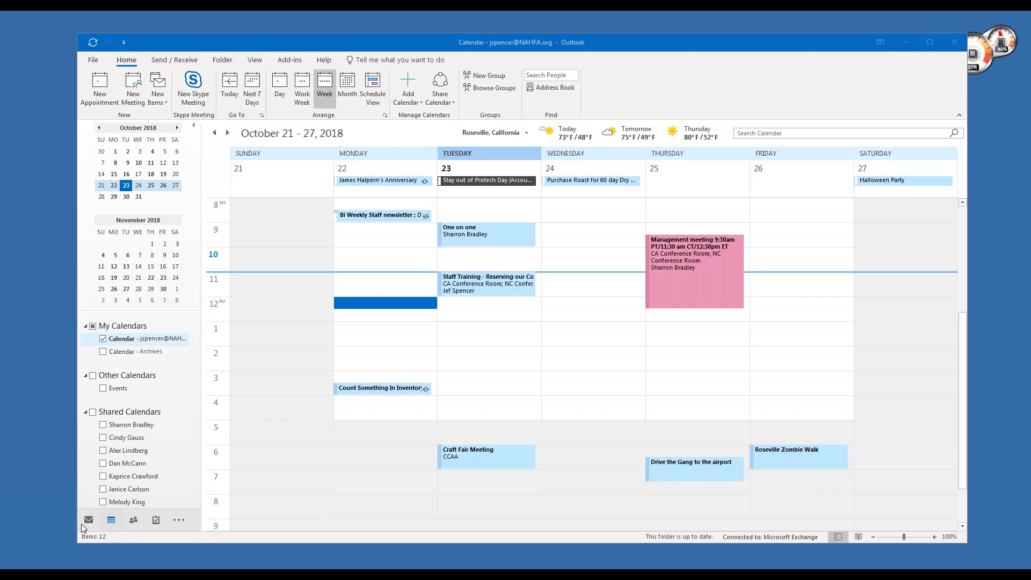
{"action": "mouse_move", "coordinate": [103, 501]}
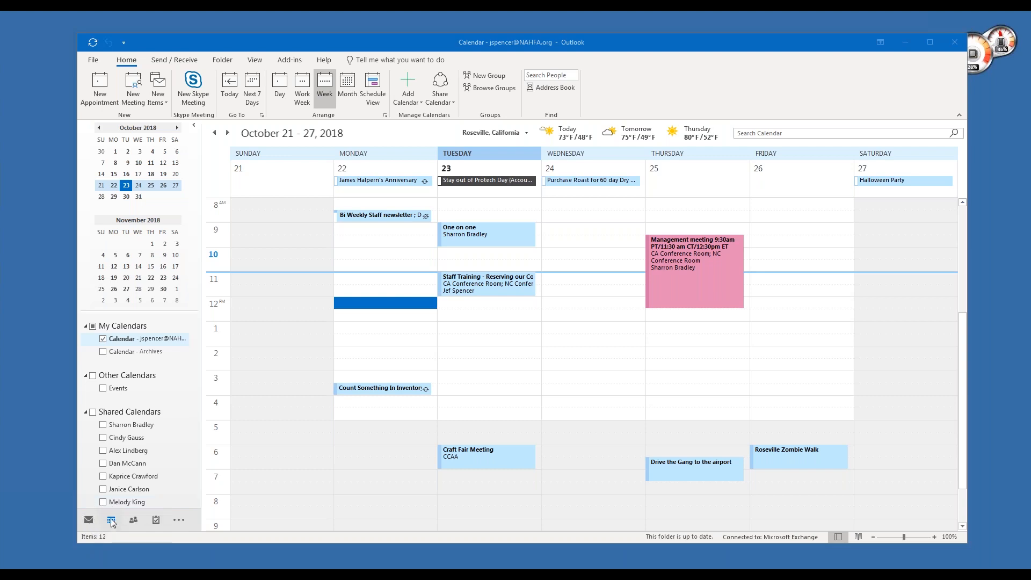
{"action": "mouse_move", "coordinate": [322, 322]}
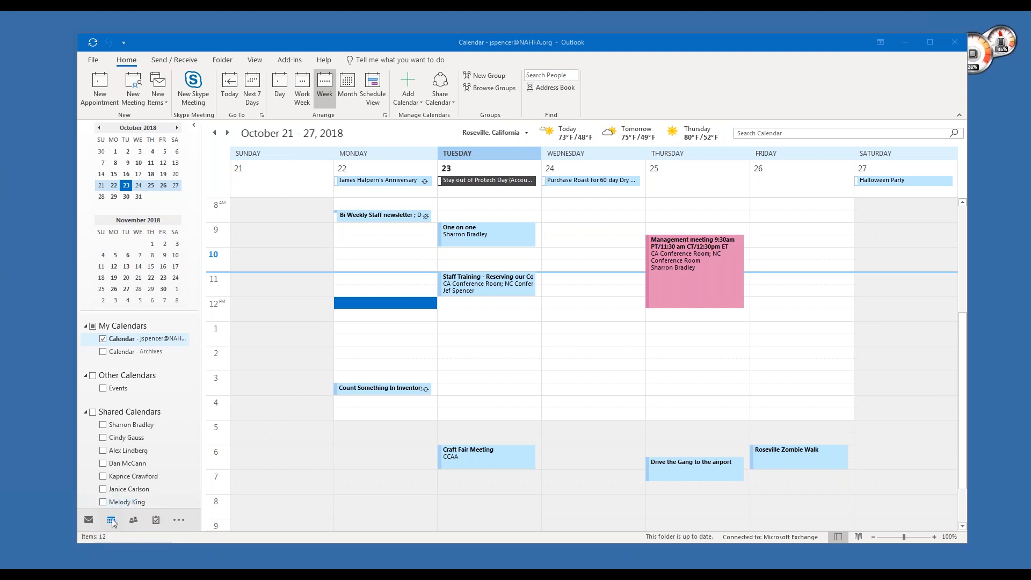
{"action": "mouse_move", "coordinate": [323, 322]}
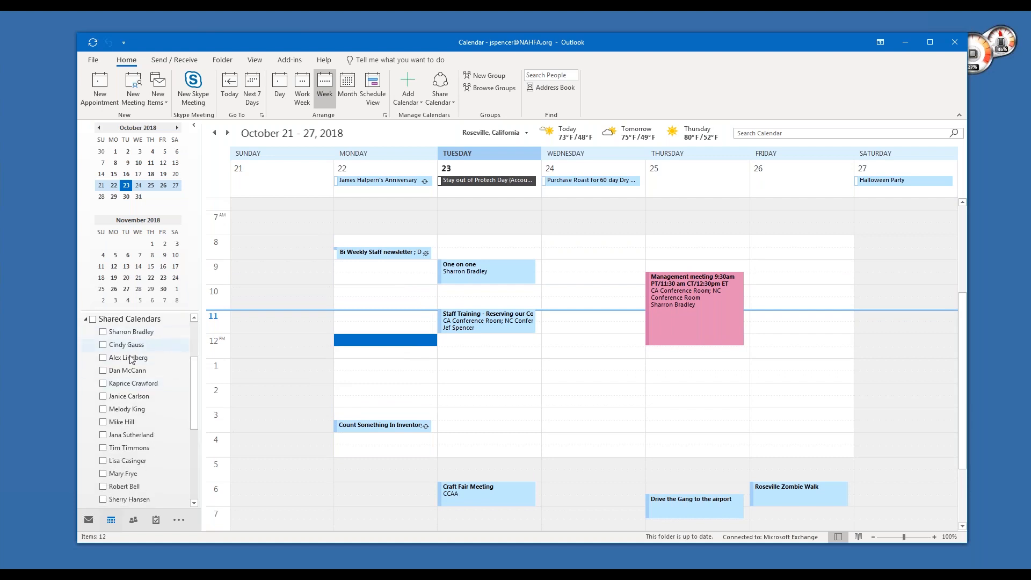
{"action": "mouse_move", "coordinate": [119, 498]}
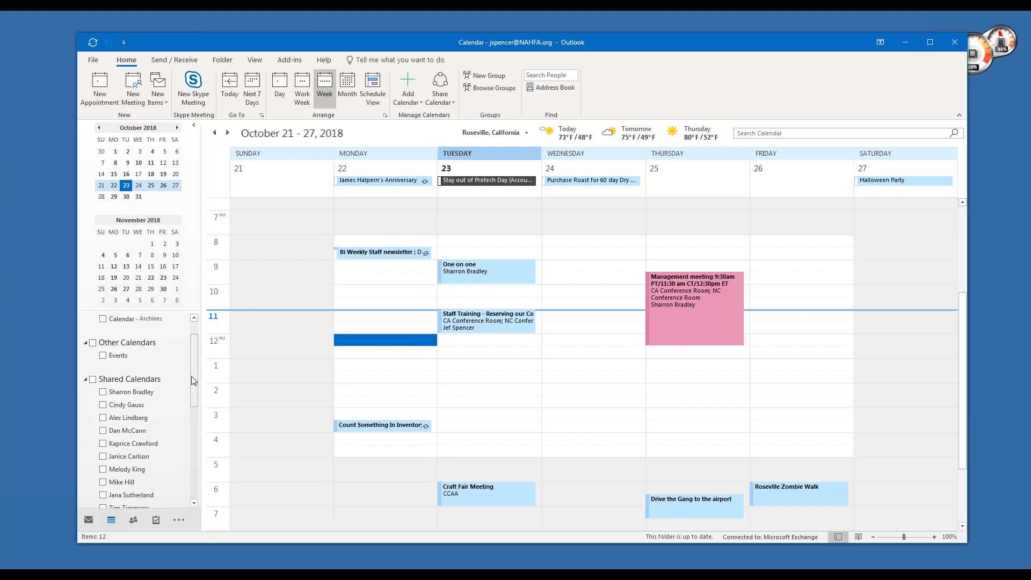
{"action": "mouse_move", "coordinate": [193, 378]}
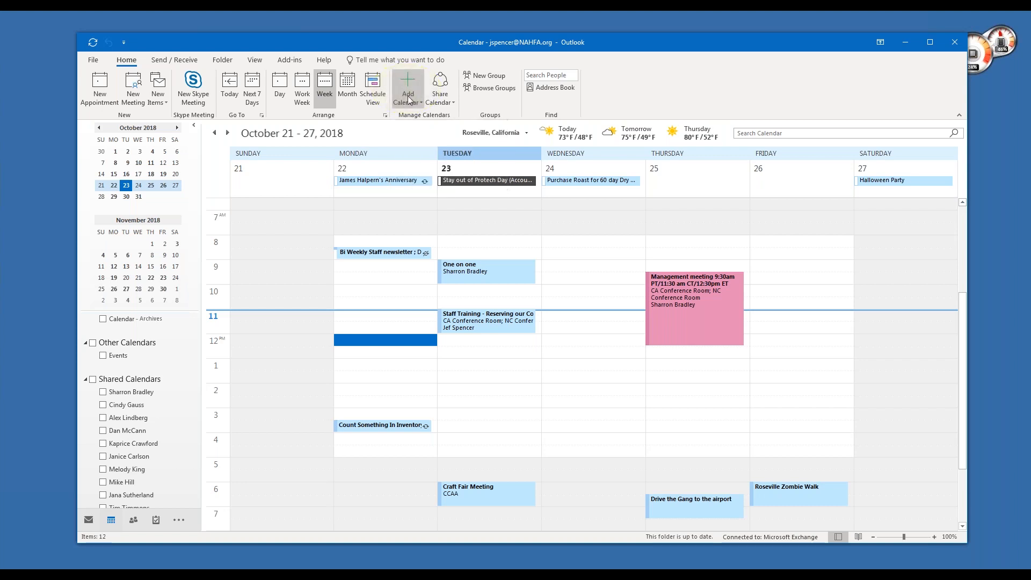
{"action": "mouse_move", "coordinate": [407, 89]}
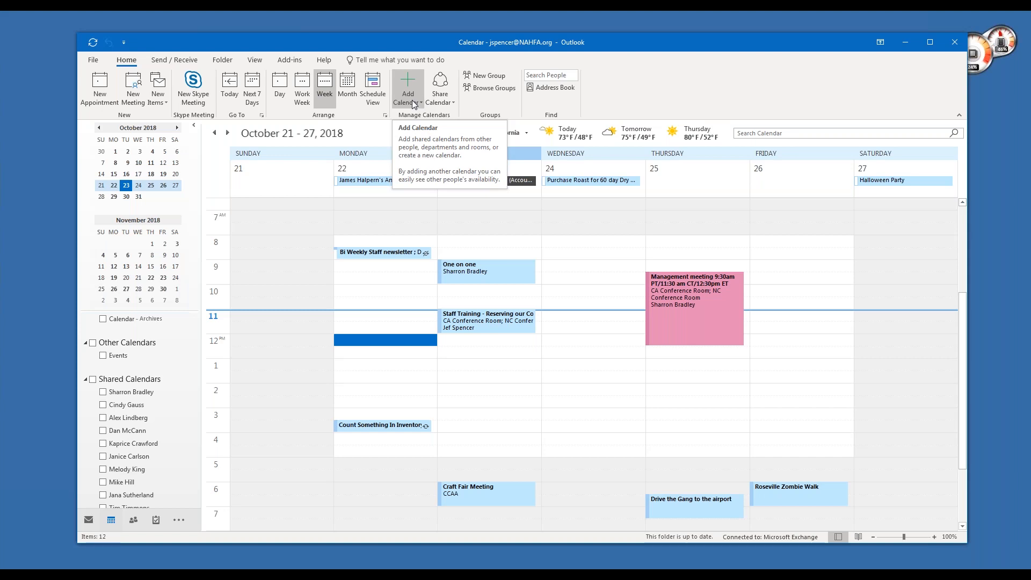
Step: Pick CA Conference Room from the Global Address List as the shared calendar
{"action": "left_click", "coordinate": [408, 89]}
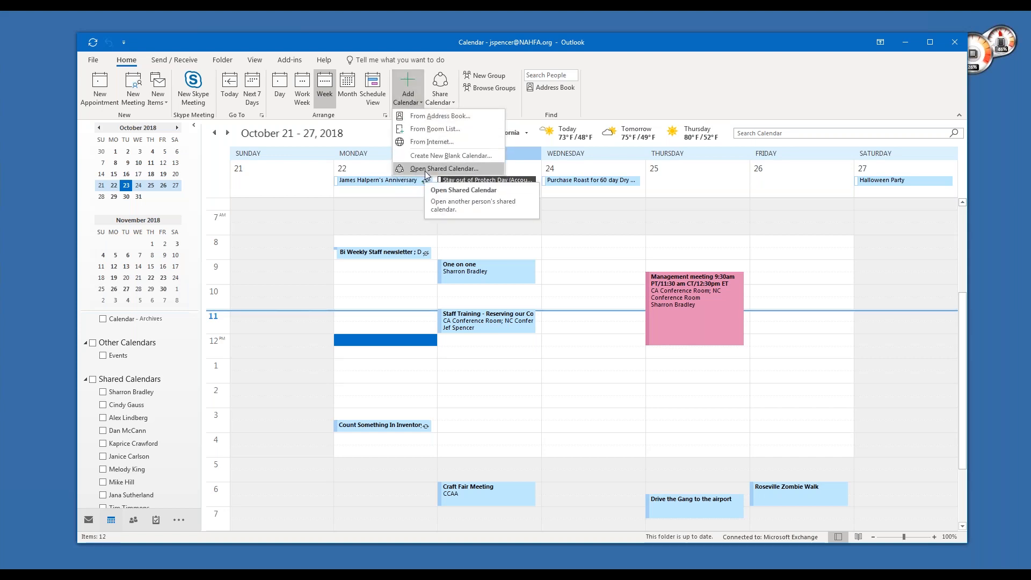
{"action": "left_click", "coordinate": [450, 168]}
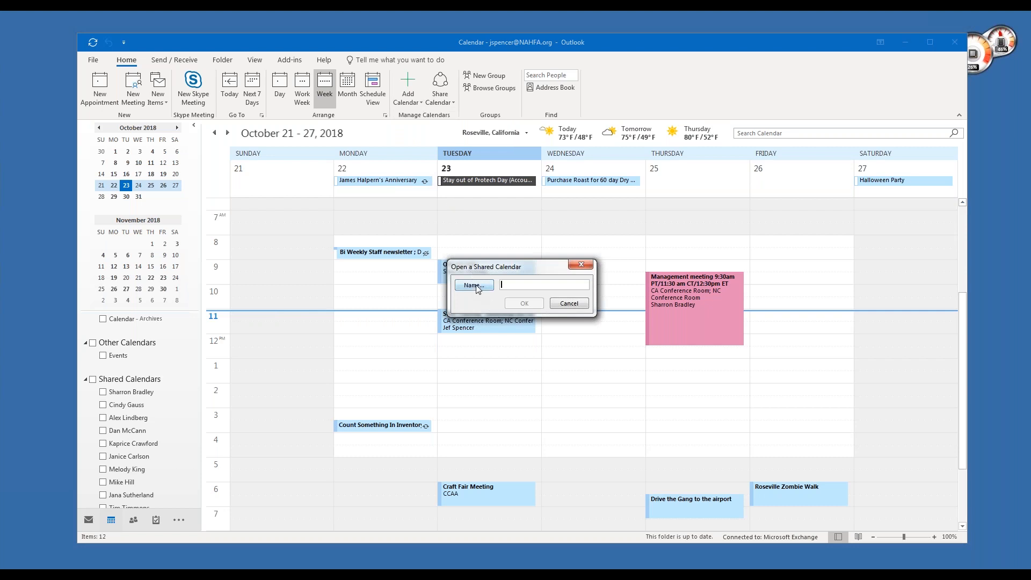
{"action": "left_click", "coordinate": [472, 285]}
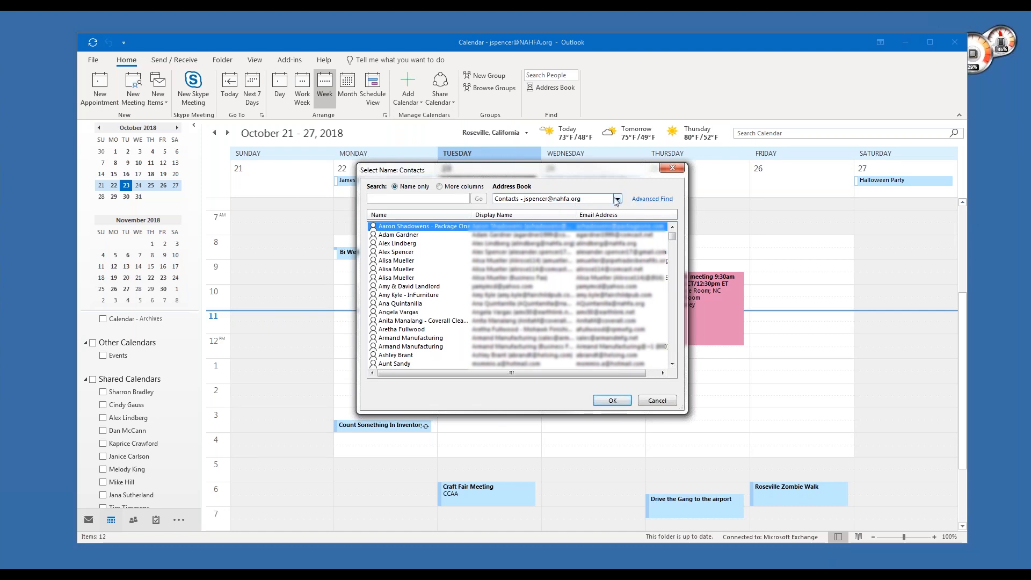
{"action": "left_click", "coordinate": [616, 199]}
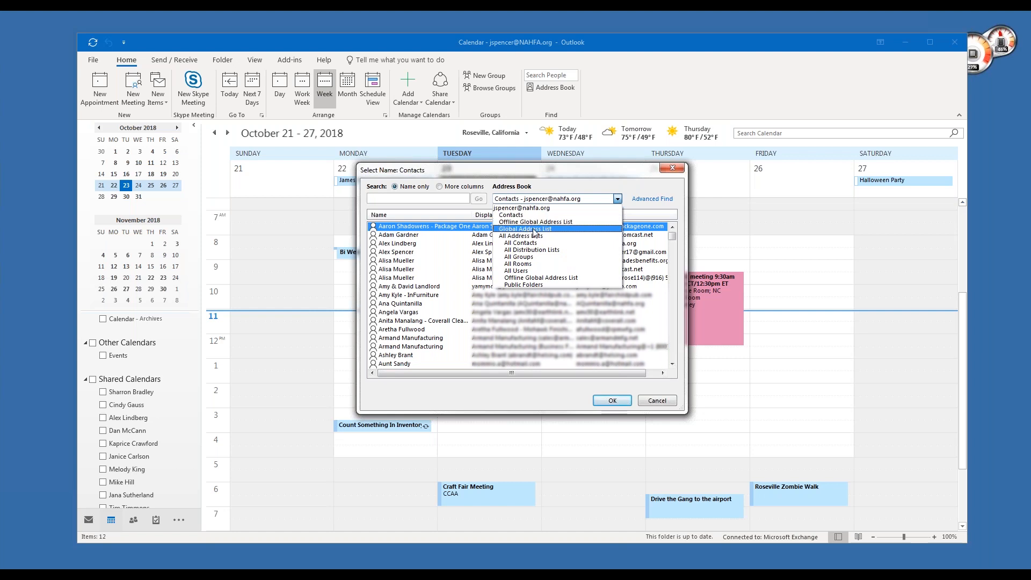
{"action": "mouse_move", "coordinate": [535, 222]}
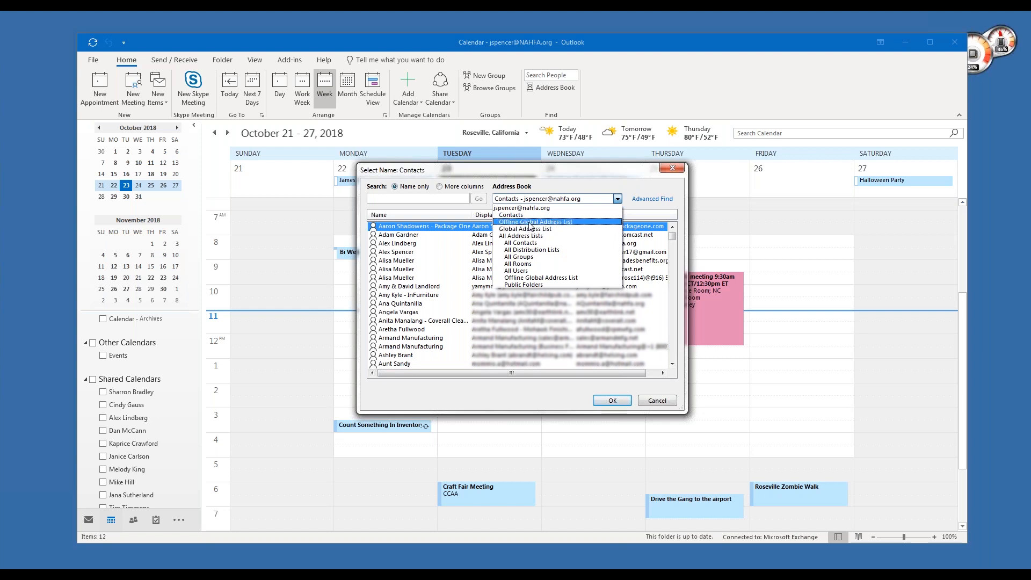
{"action": "mouse_move", "coordinate": [524, 228]}
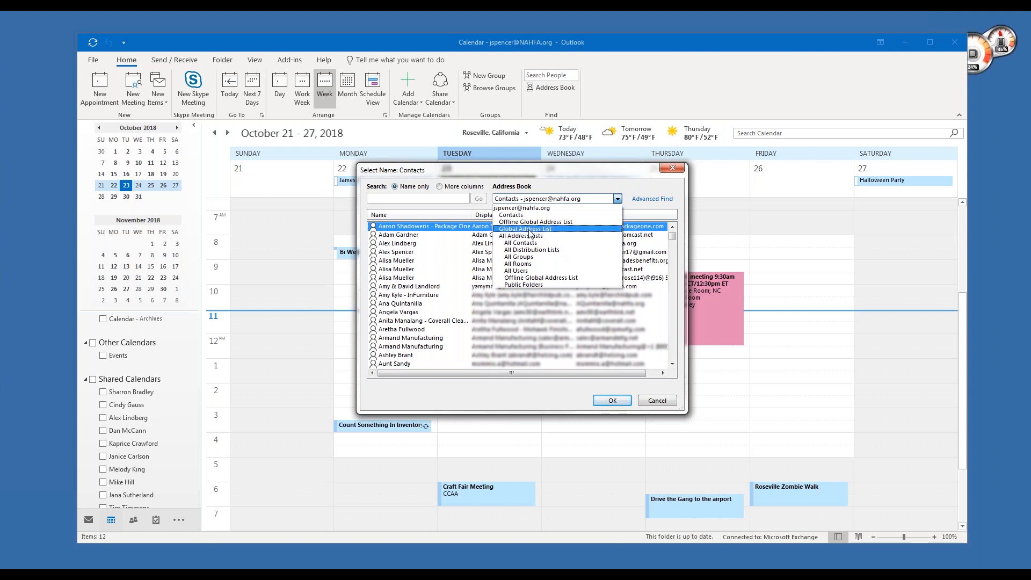
{"action": "left_click", "coordinate": [524, 229]}
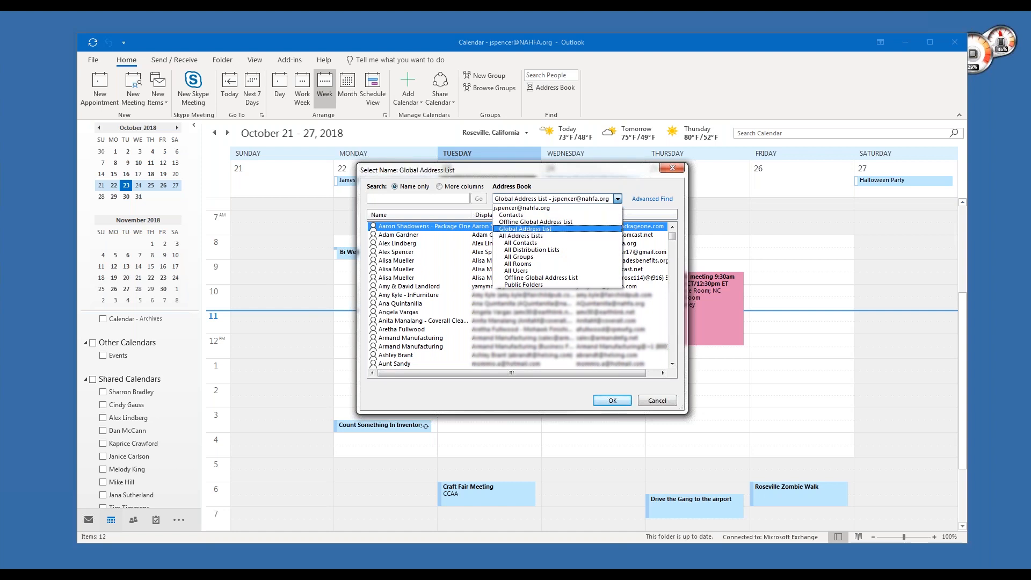
{"action": "left_click", "coordinate": [524, 229]}
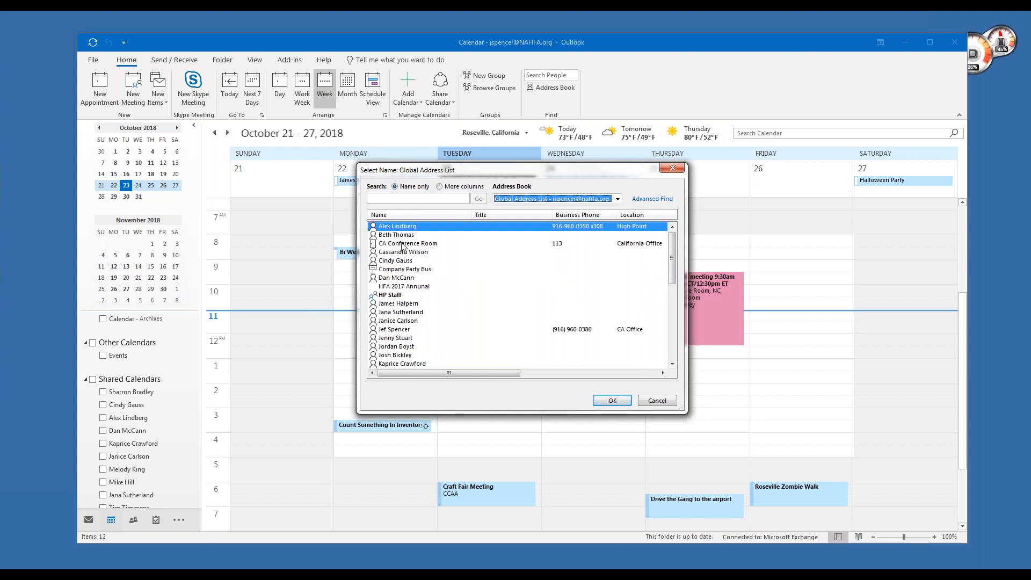
{"action": "left_click", "coordinate": [408, 243]}
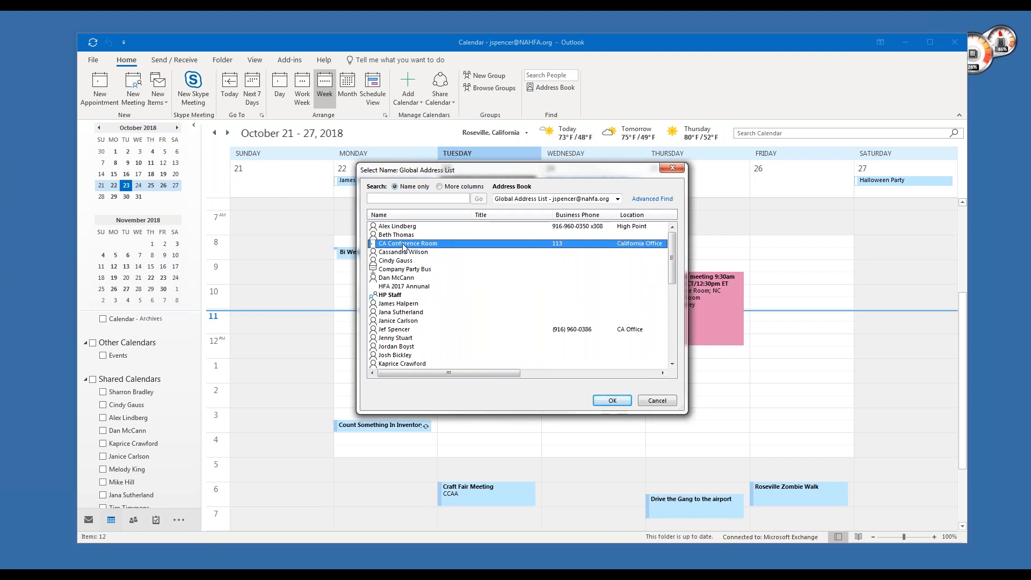
{"action": "left_click", "coordinate": [611, 400]}
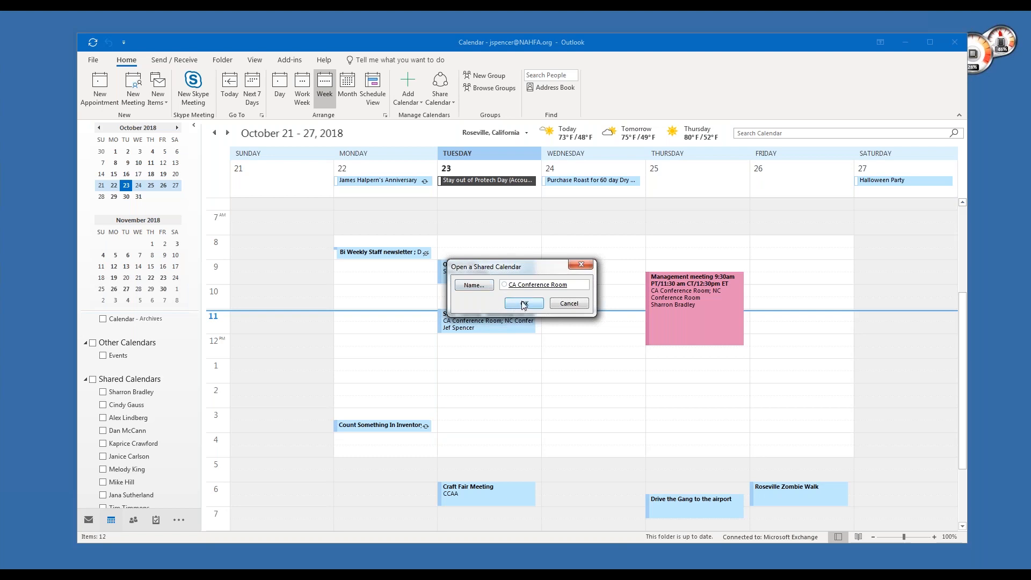
Step: Browse the Global Address List conference rooms again, then close the shared calendar dialog
{"action": "left_click", "coordinate": [472, 285]}
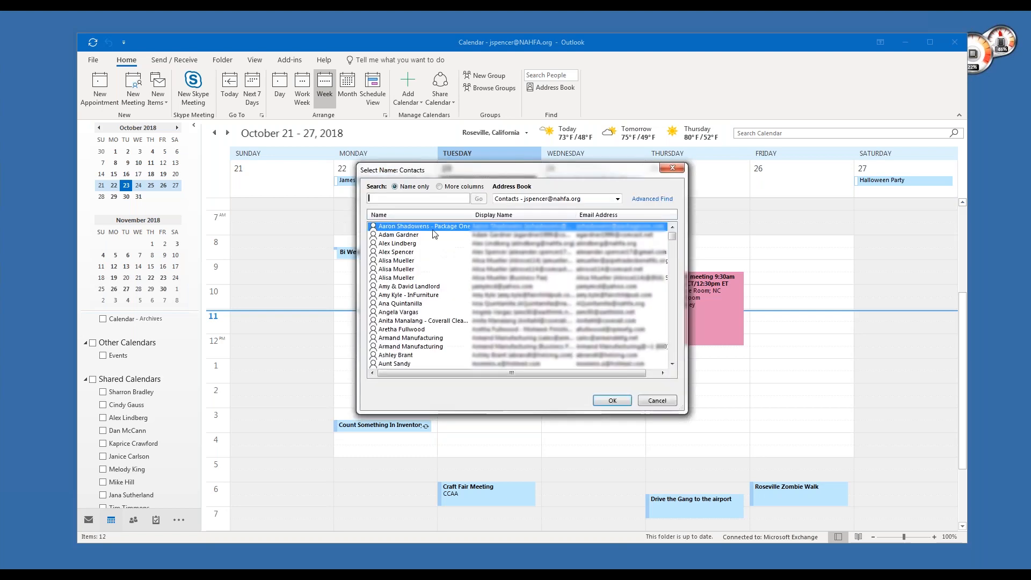
{"action": "left_click", "coordinate": [615, 199]}
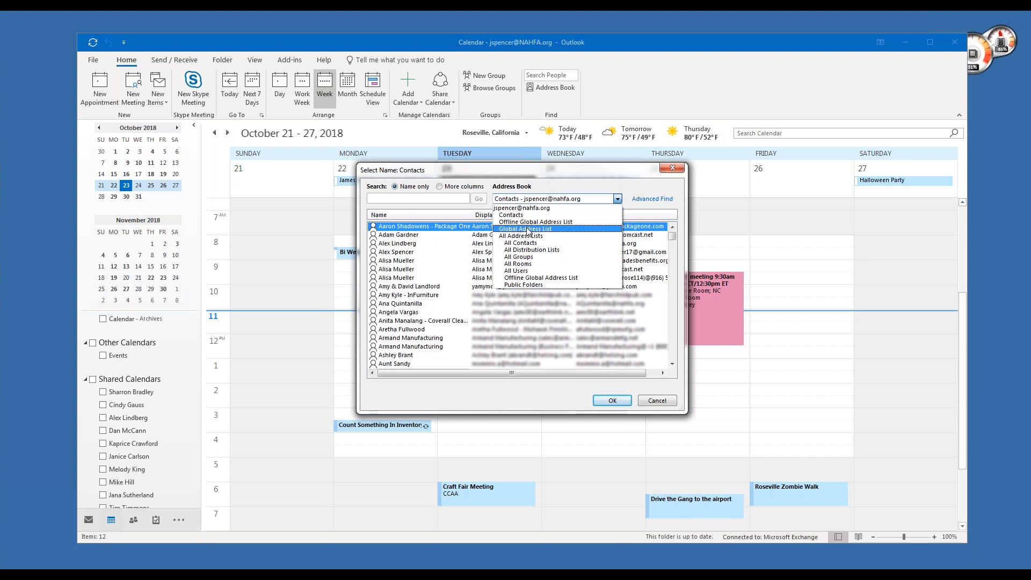
{"action": "left_click", "coordinate": [524, 228]}
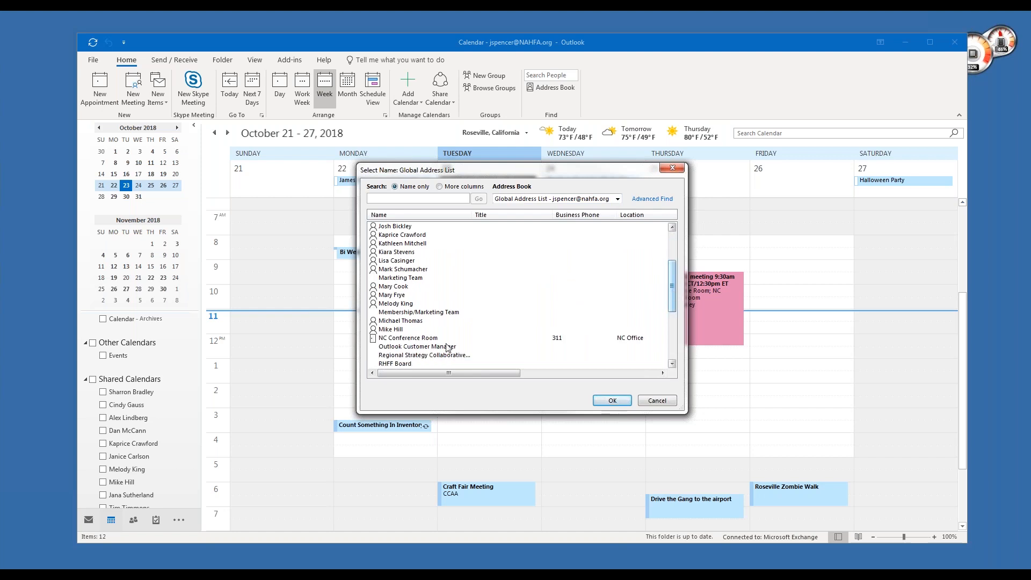
{"action": "left_click", "coordinate": [407, 337]}
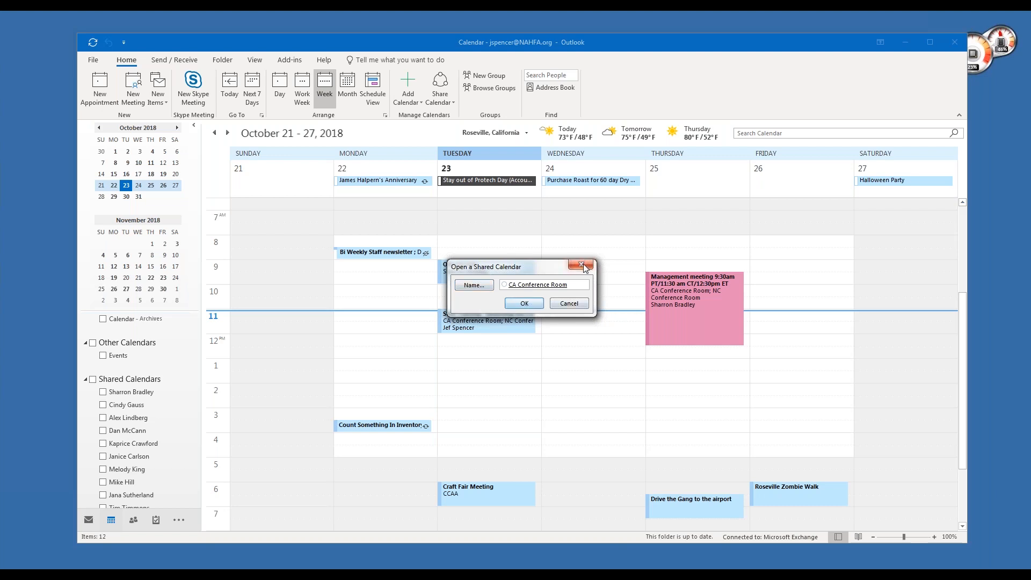
{"action": "left_click", "coordinate": [581, 266]}
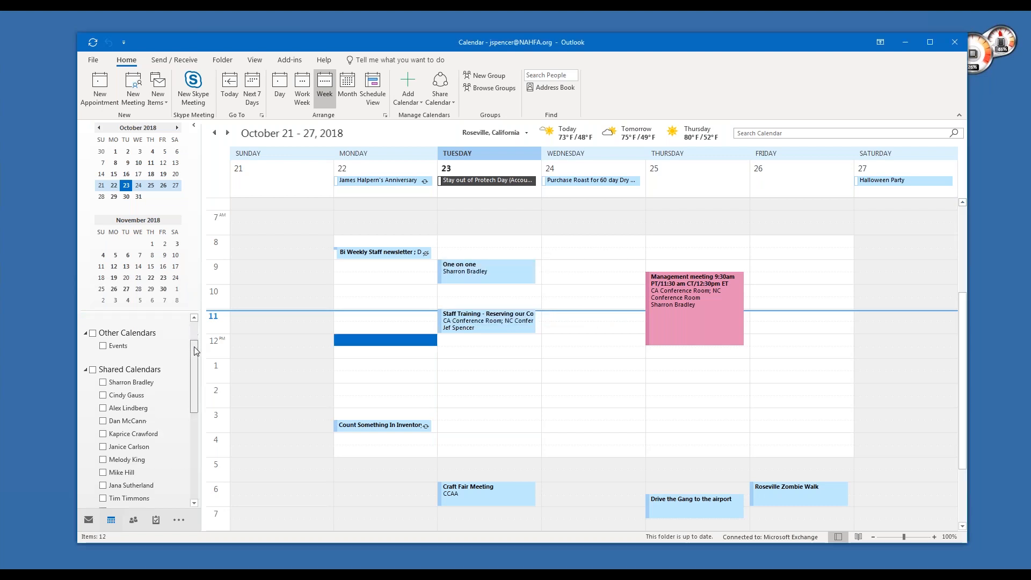
Step: Scroll the folder pane down to the Rooms group with the conference room calendars
{"action": "scroll", "scroll_direction": "down", "scroll_amount": 3}
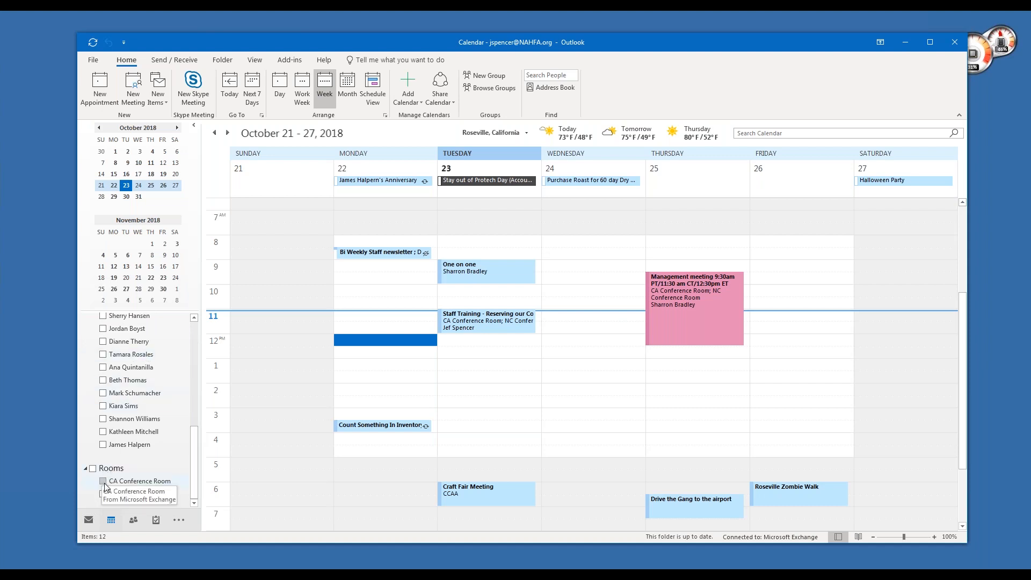
{"action": "mouse_move", "coordinate": [102, 494]}
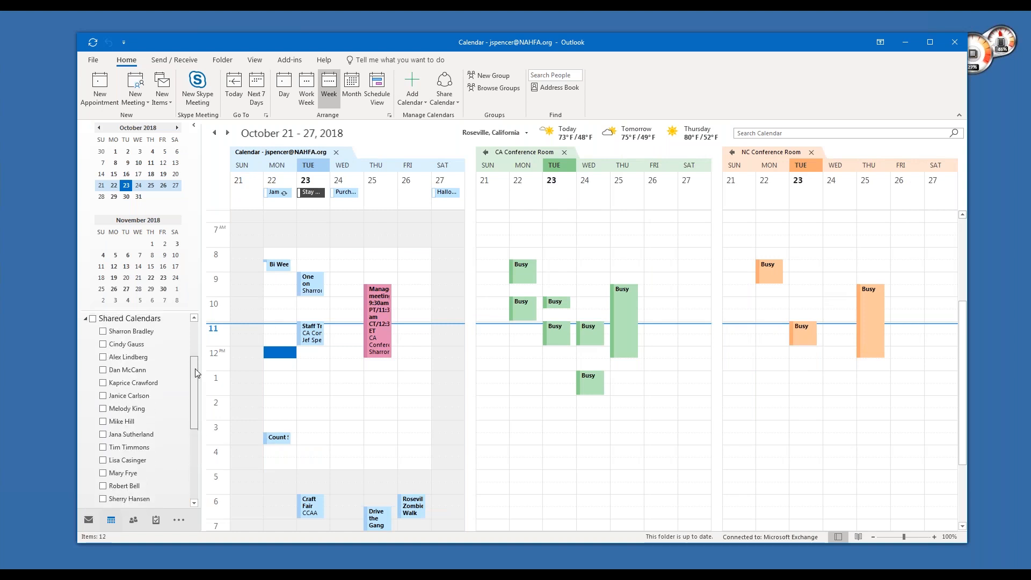
{"action": "scroll", "scroll_direction": "down", "scroll_amount": 3}
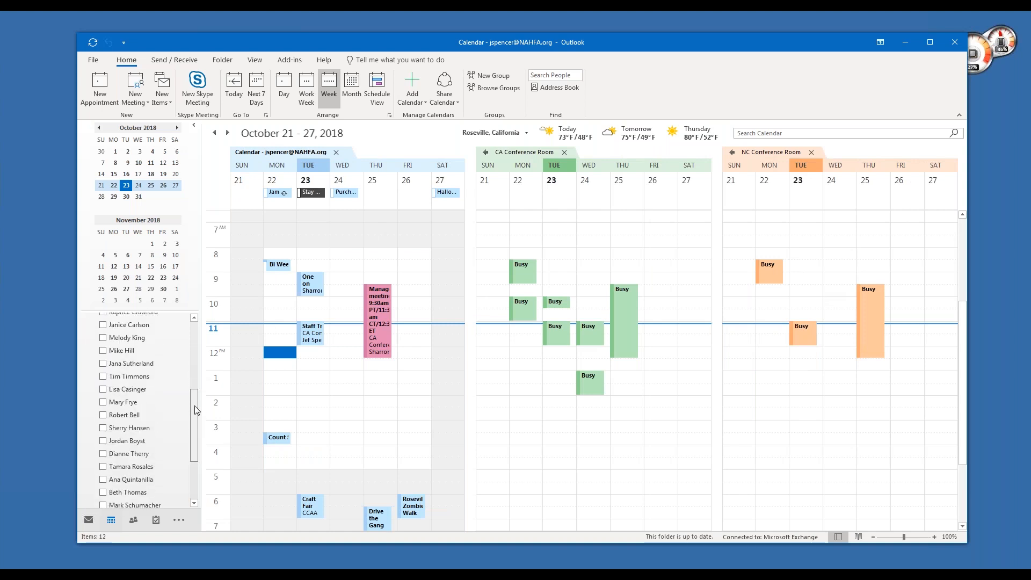
{"action": "scroll", "scroll_direction": "down", "scroll_amount": 3}
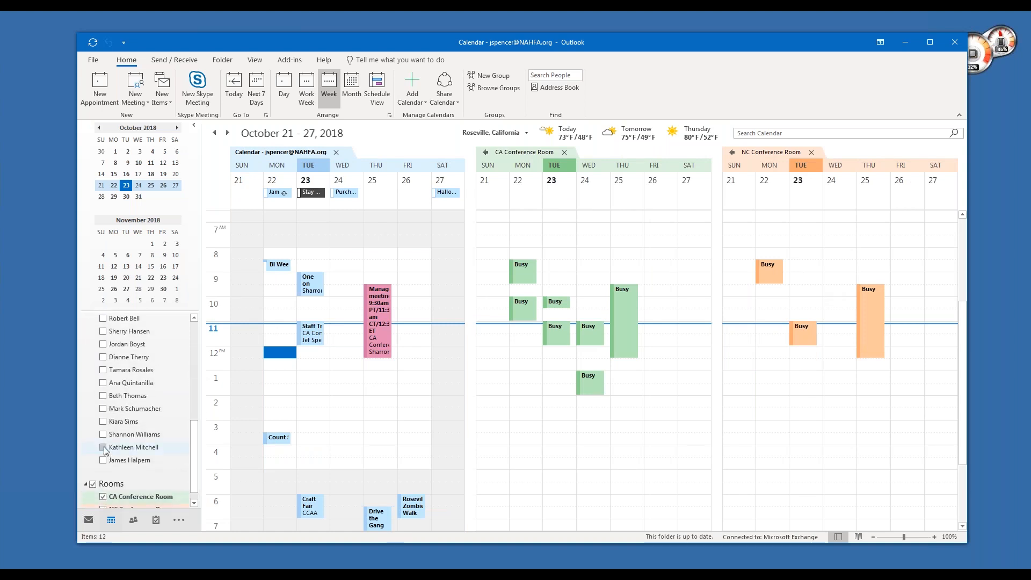
{"action": "left_click", "coordinate": [102, 448]}
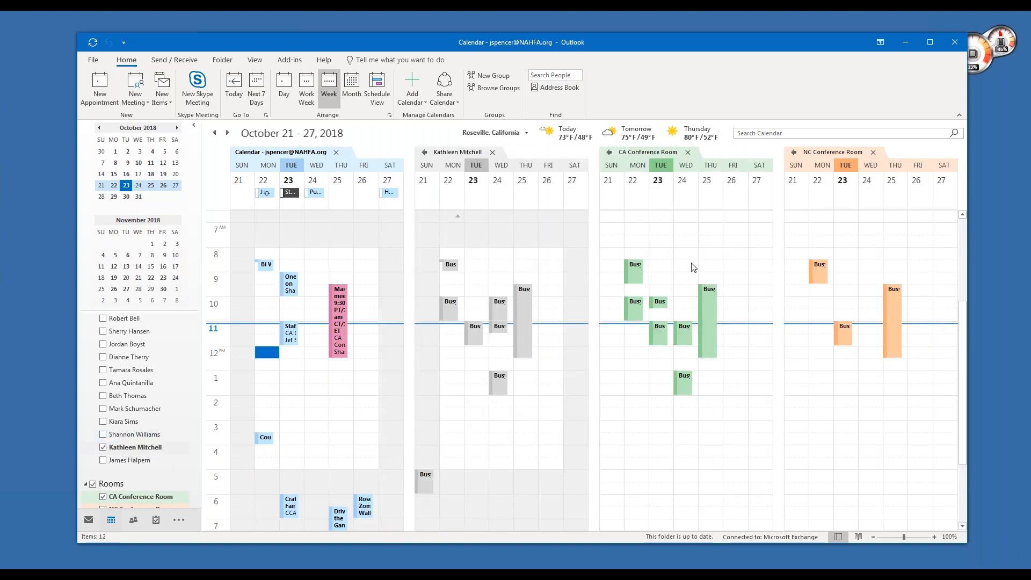
{"action": "mouse_move", "coordinate": [302, 208]}
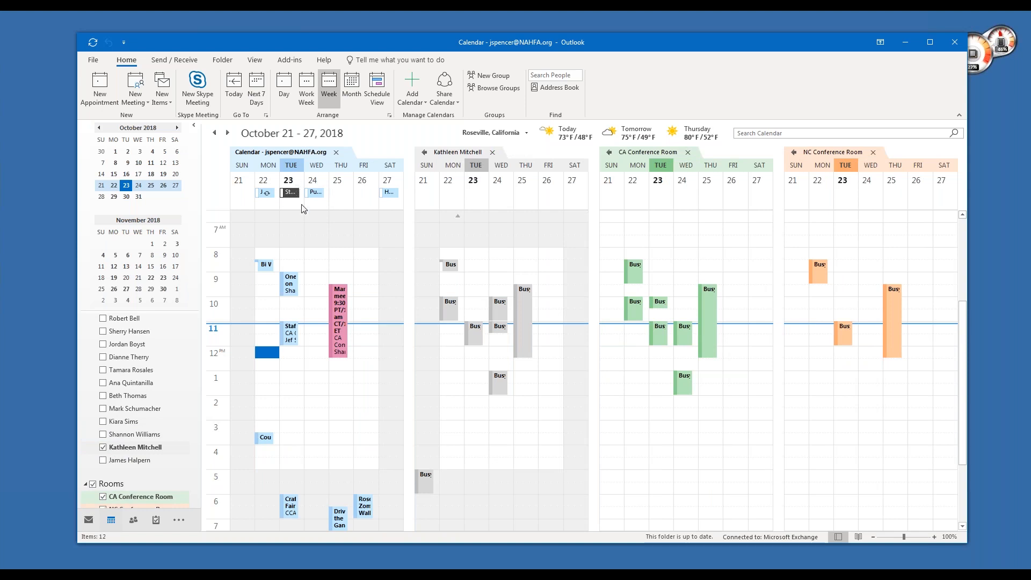
{"action": "mouse_move", "coordinate": [543, 283]}
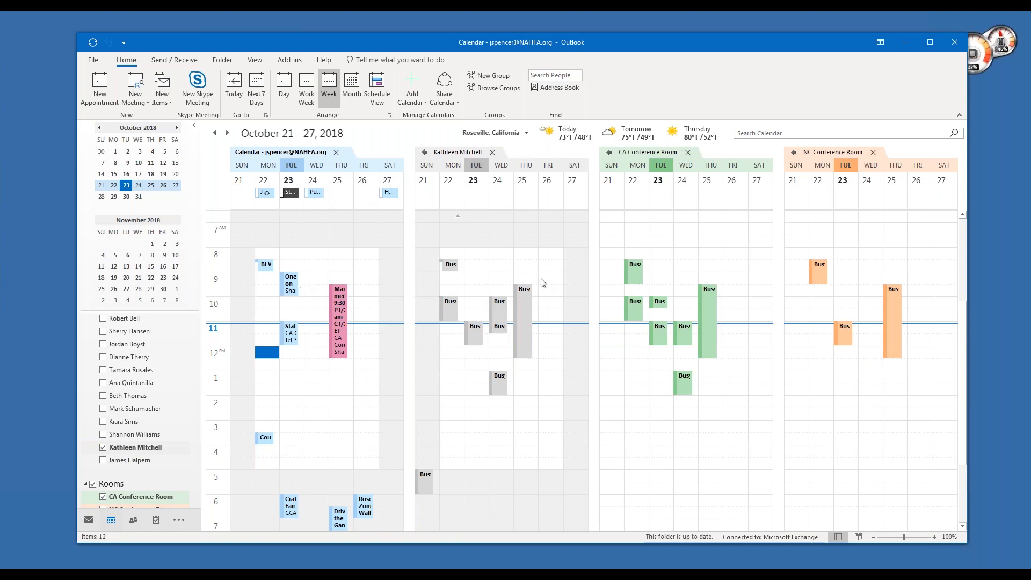
{"action": "mouse_move", "coordinate": [539, 232]}
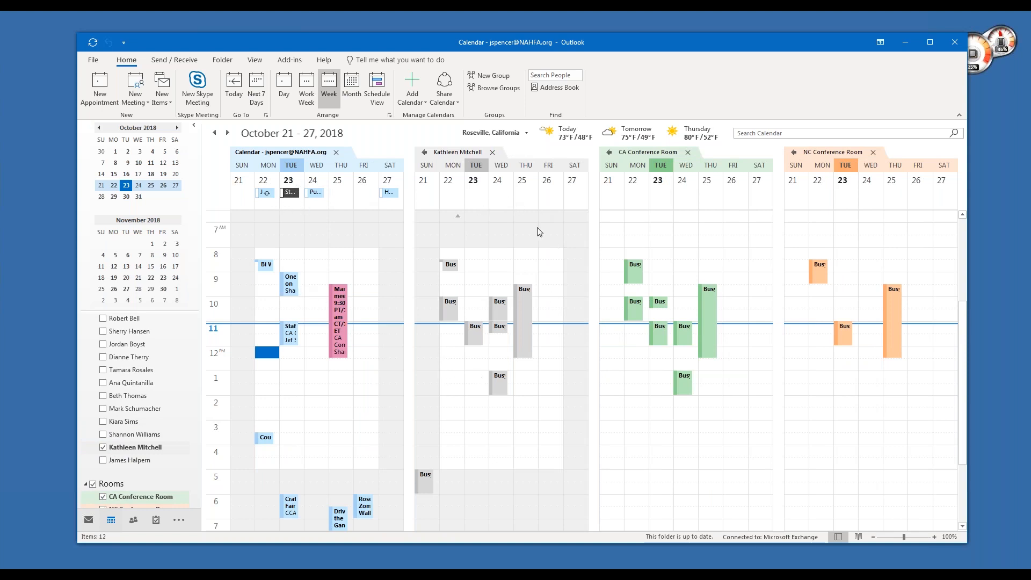
{"action": "mouse_move", "coordinate": [722, 194]}
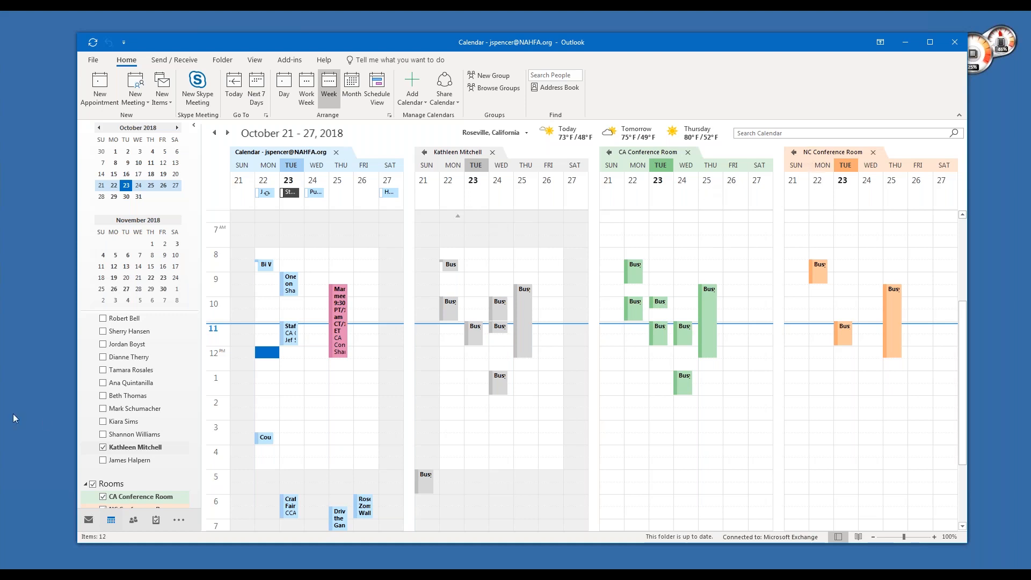
{"action": "scroll", "scroll_direction": "down", "scroll_amount": 3}
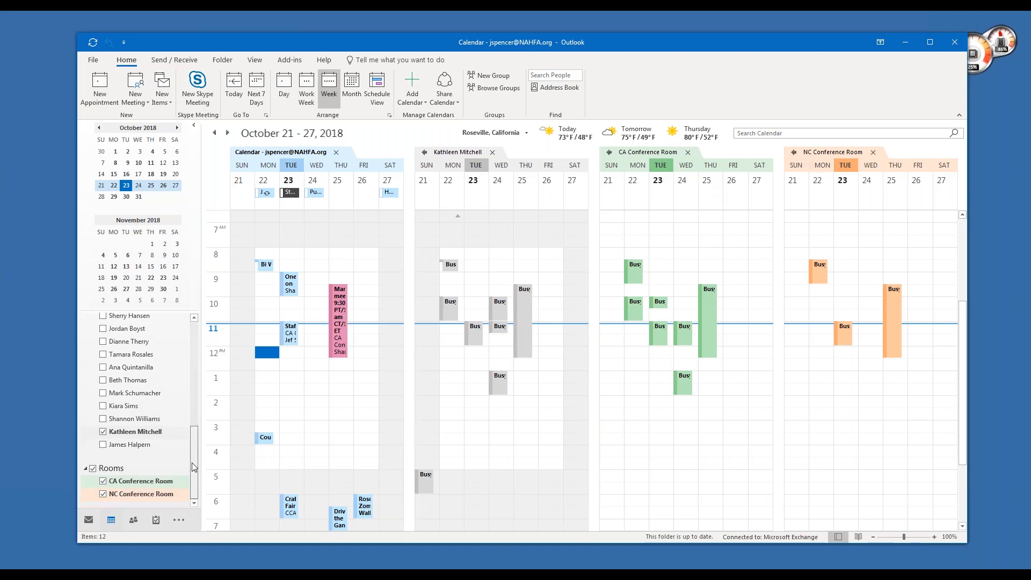
Step: Untick NC Conference Room under Rooms to hide its calendar
{"action": "left_click", "coordinate": [103, 494]}
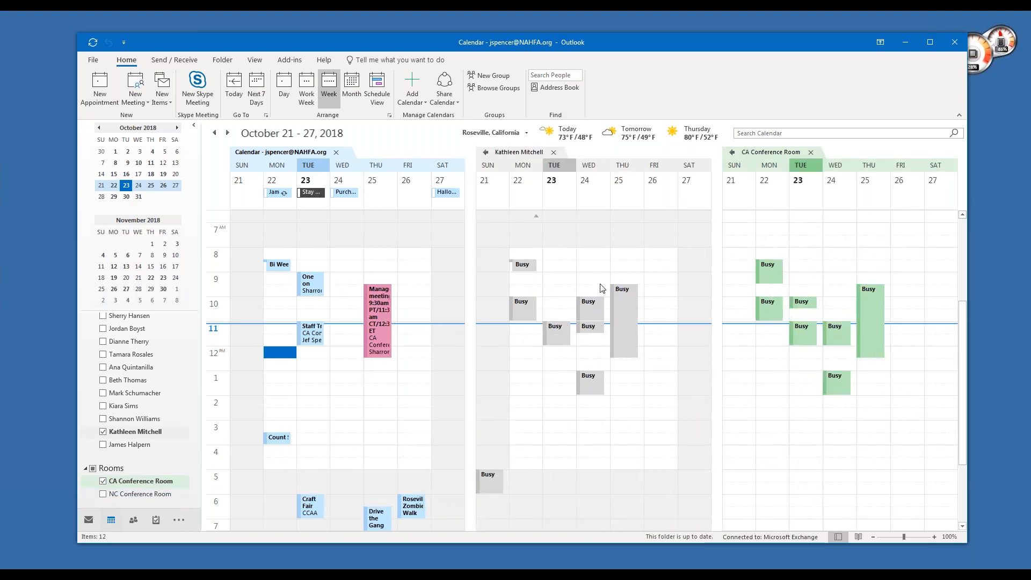
{"action": "mouse_move", "coordinate": [893, 270]}
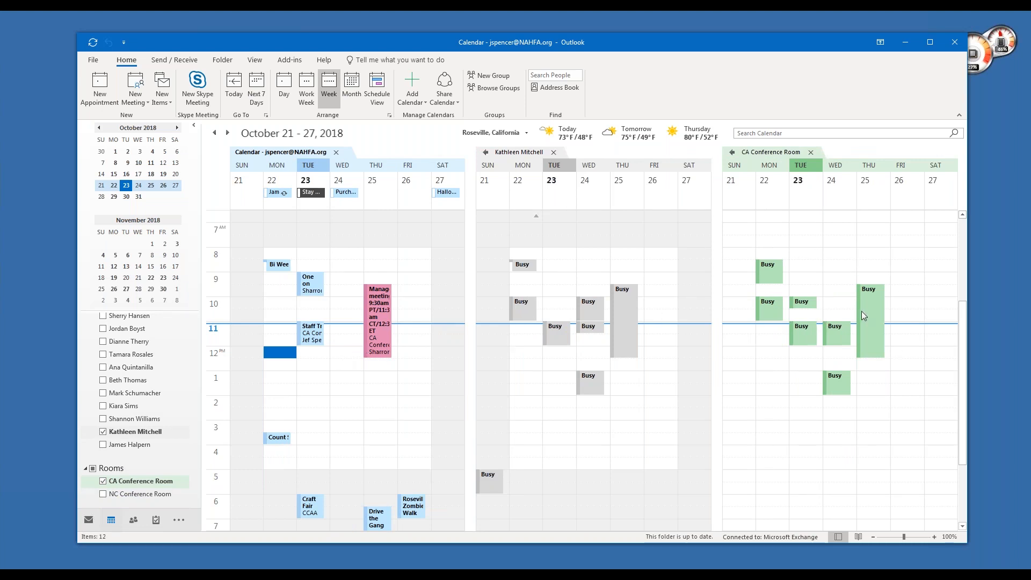
{"action": "mouse_move", "coordinate": [313, 355]}
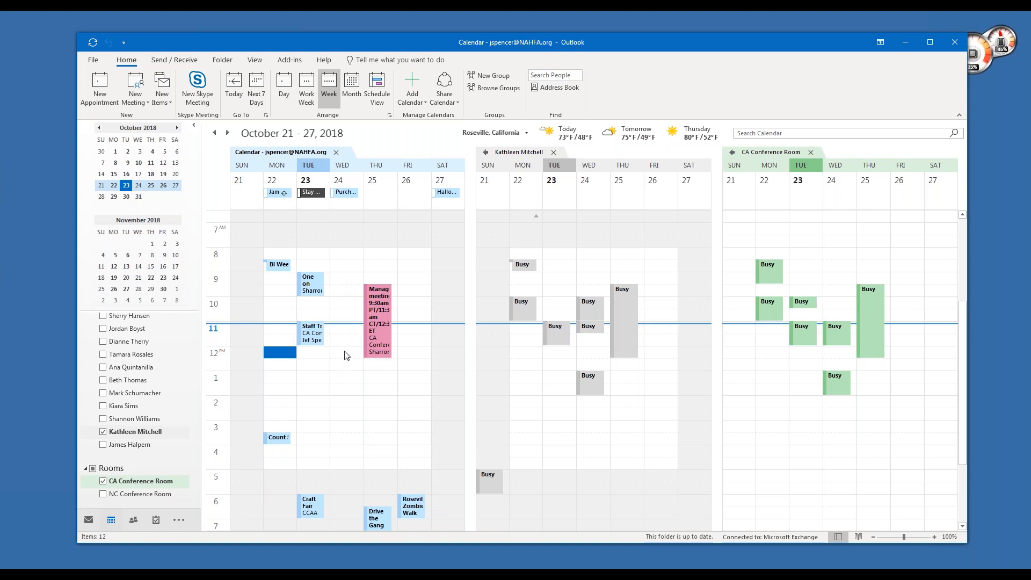
{"action": "mouse_move", "coordinate": [589, 285]}
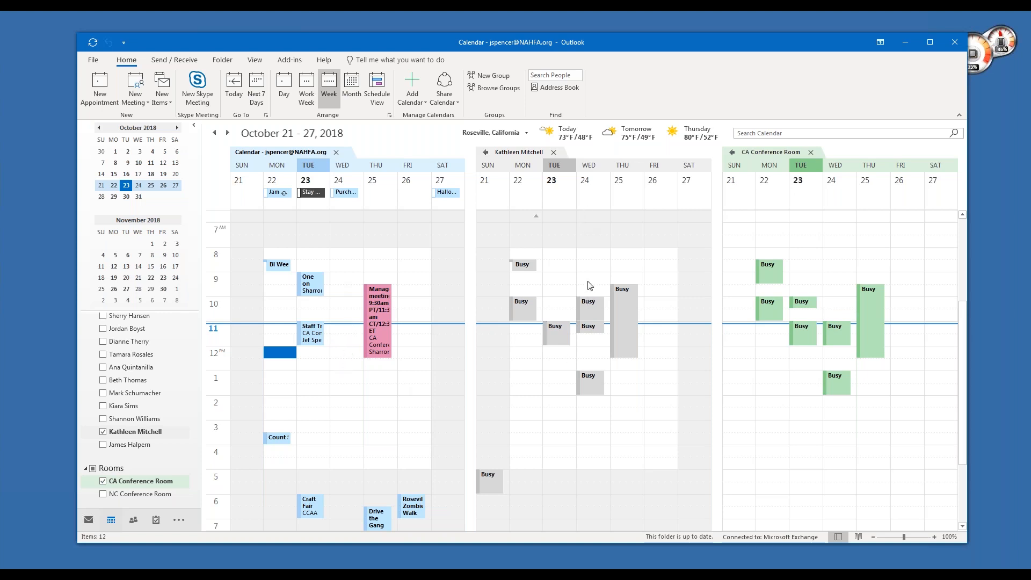
{"action": "mouse_move", "coordinate": [954, 281]}
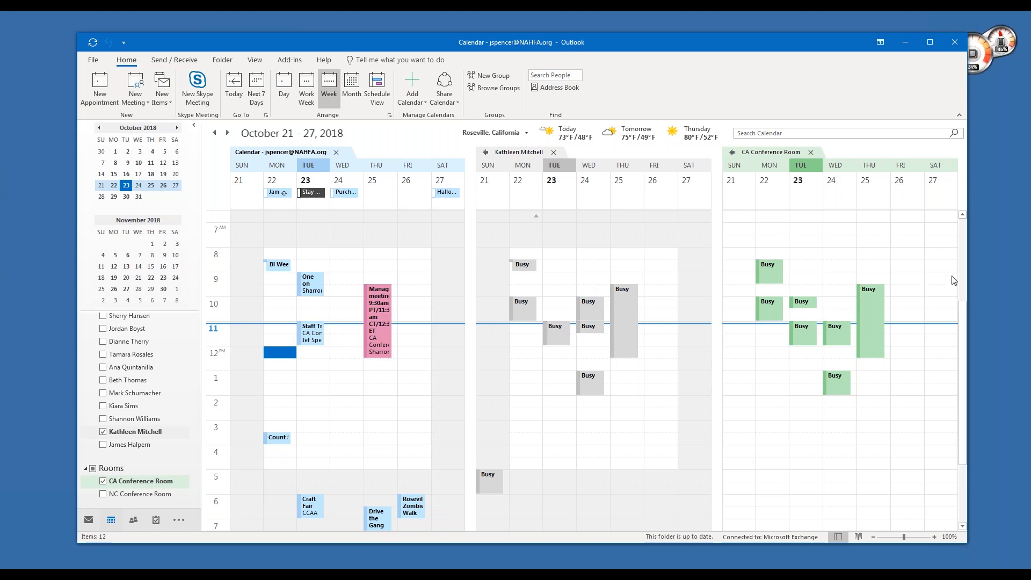
{"action": "mouse_move", "coordinate": [839, 339]}
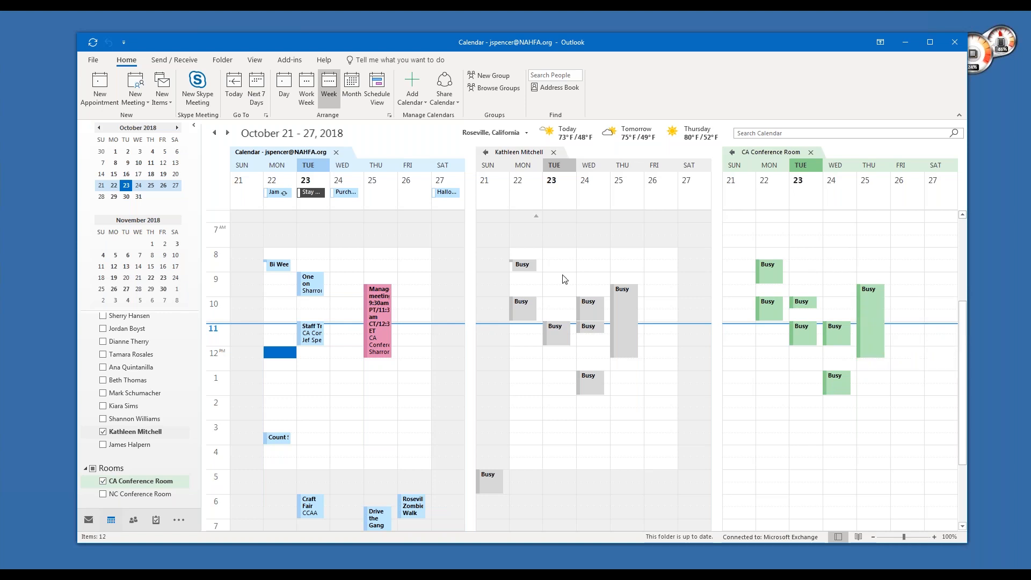
{"action": "mouse_move", "coordinate": [341, 280]}
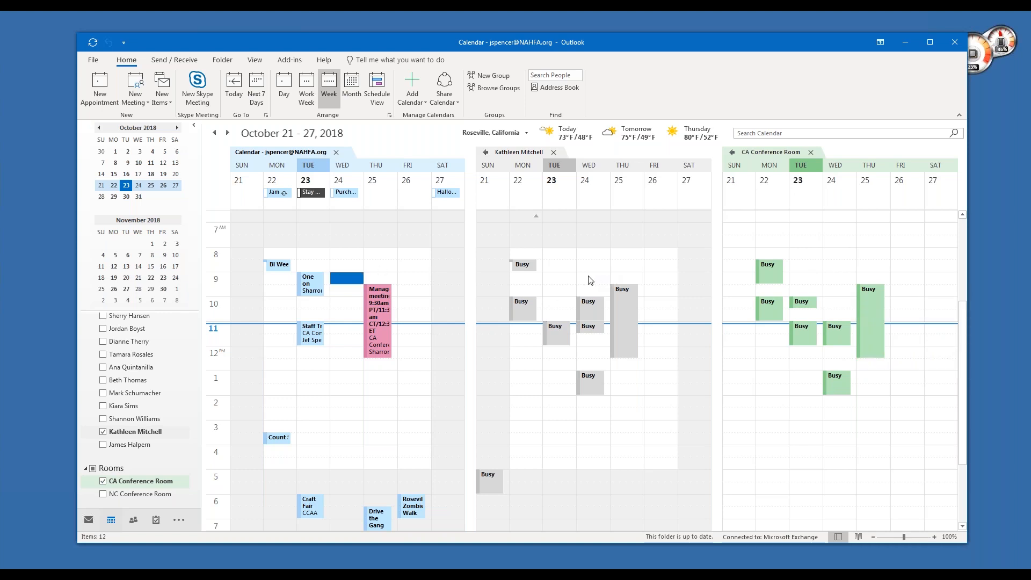
{"action": "mouse_move", "coordinate": [818, 285]}
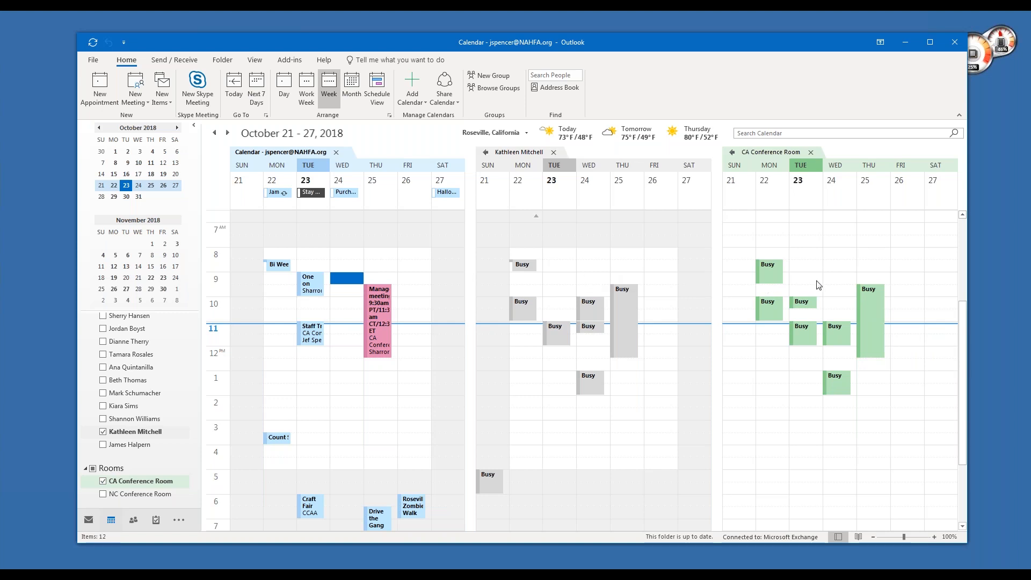
{"action": "mouse_move", "coordinate": [835, 283]}
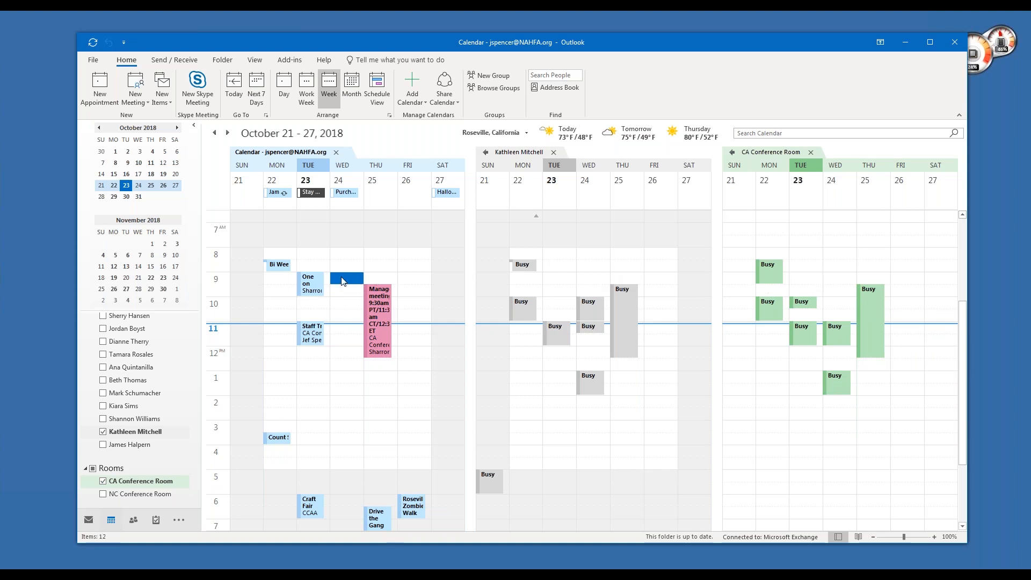
{"action": "mouse_move", "coordinate": [337, 264]}
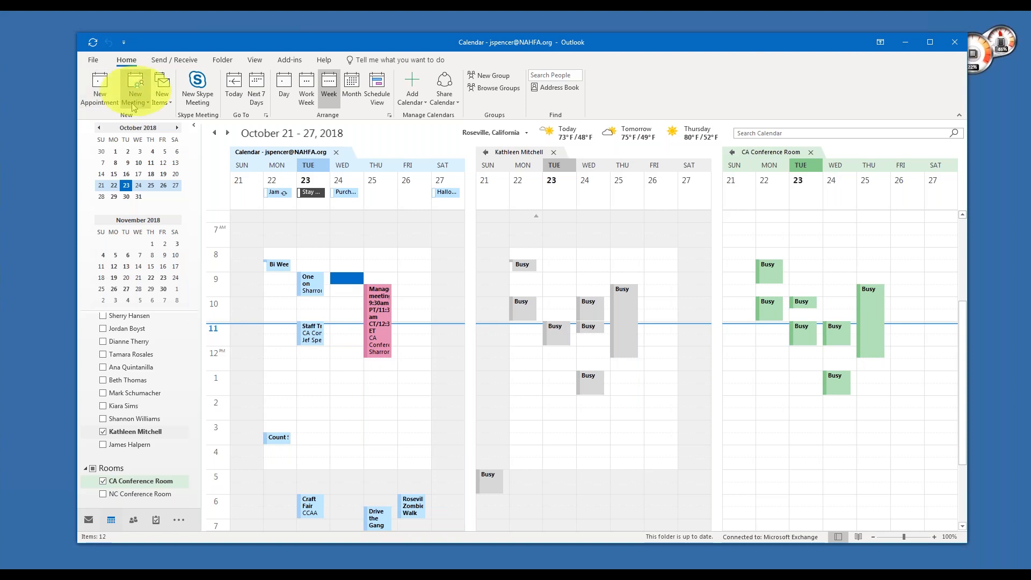
{"action": "mouse_move", "coordinate": [135, 89]}
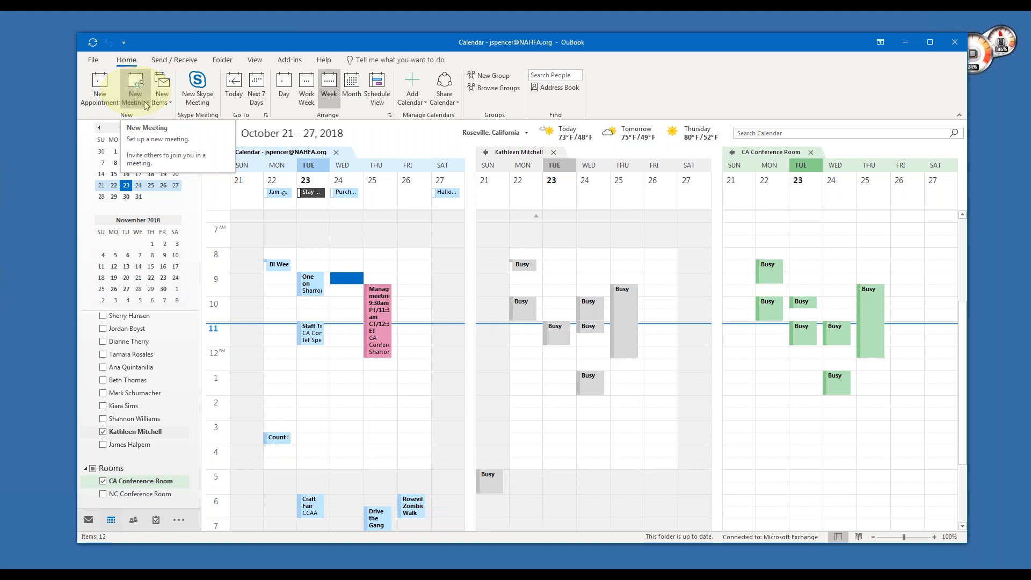
Step: Create a new meeting titled 'Test Meeting' in the chosen slot and send it
{"action": "left_click", "coordinate": [135, 91]}
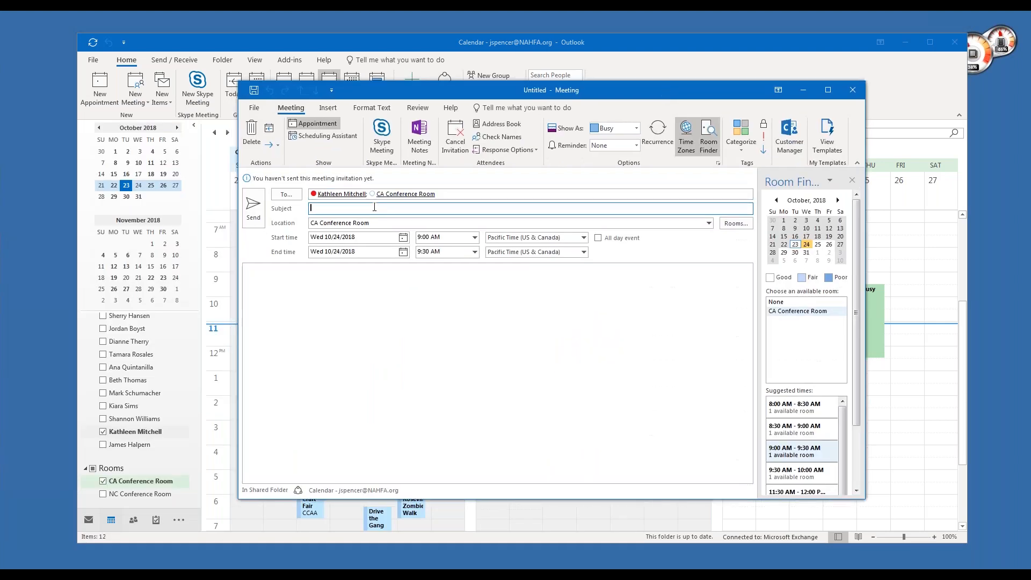
{"action": "type", "text": "Test Meeting"}
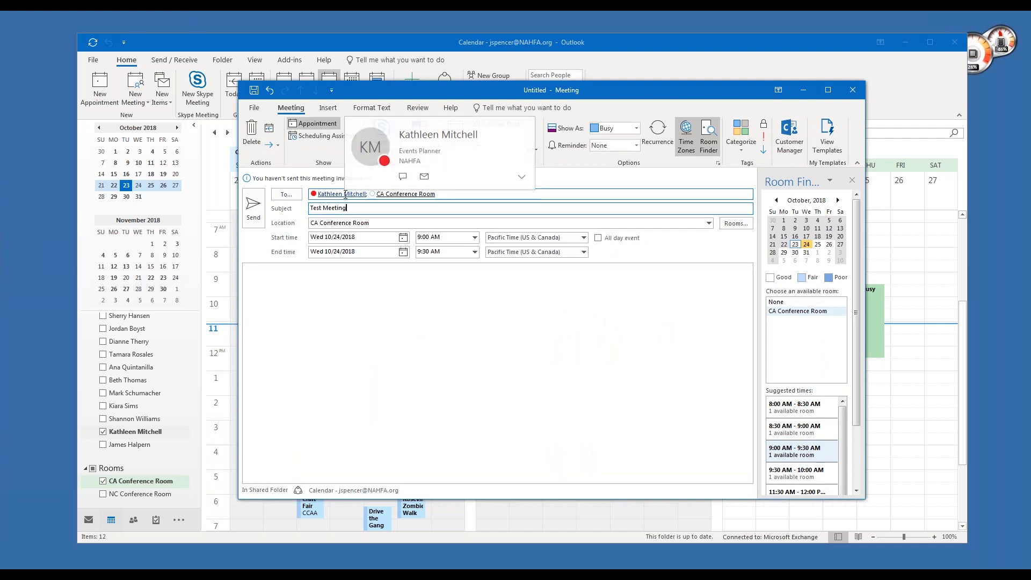
{"action": "left_click", "coordinate": [286, 194]}
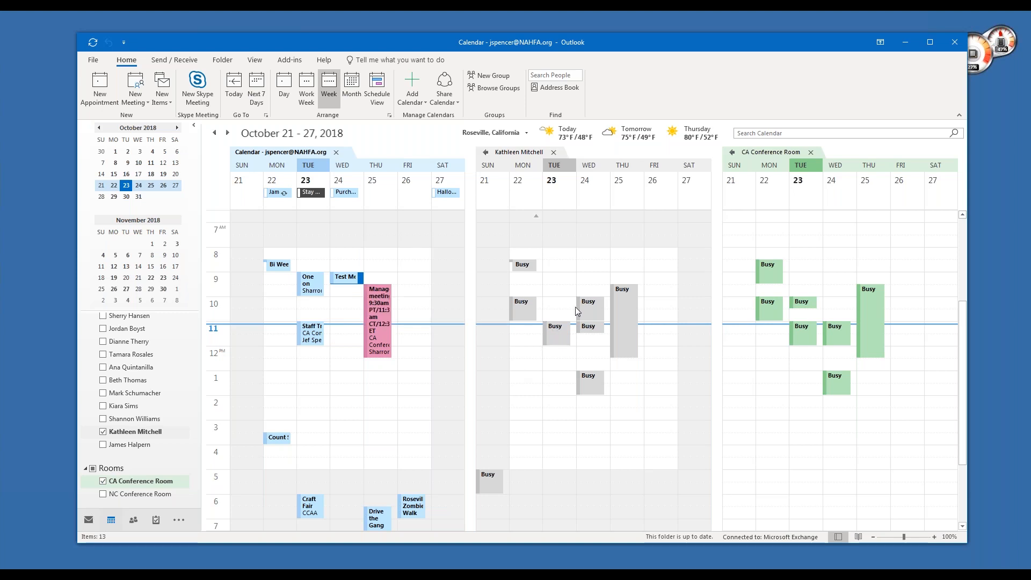
{"action": "mouse_move", "coordinate": [592, 278]}
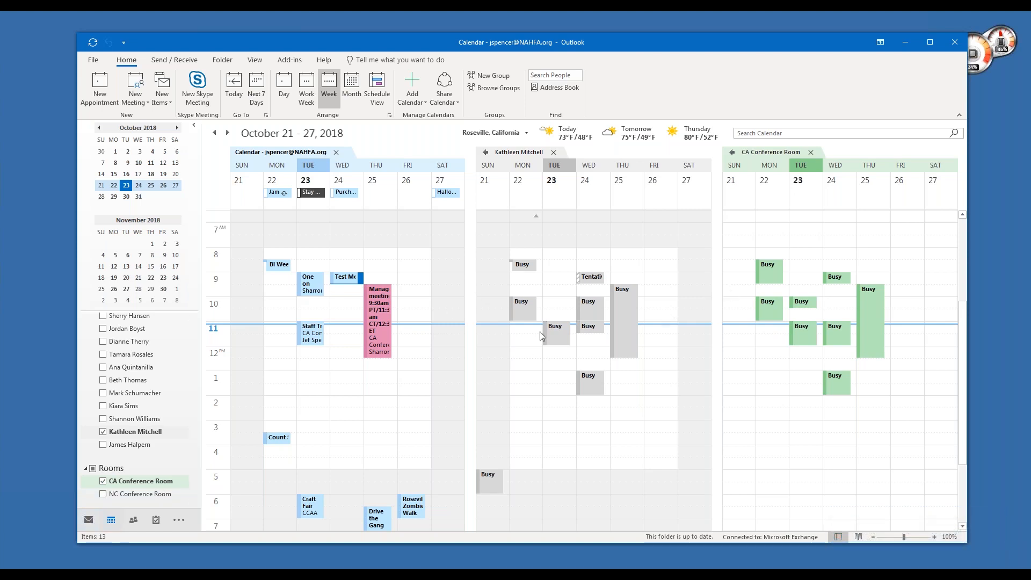
{"action": "mouse_move", "coordinate": [714, 353]}
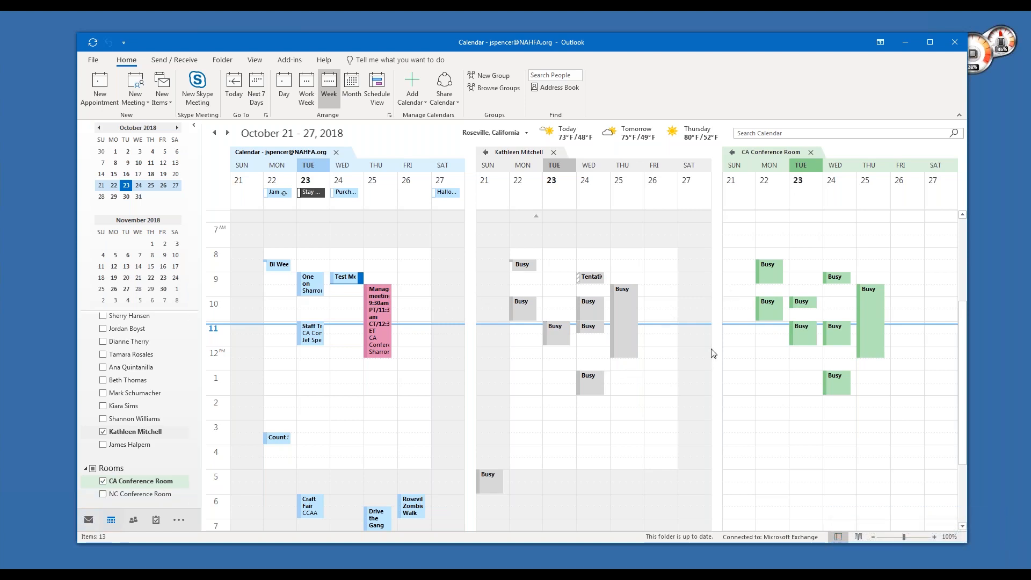